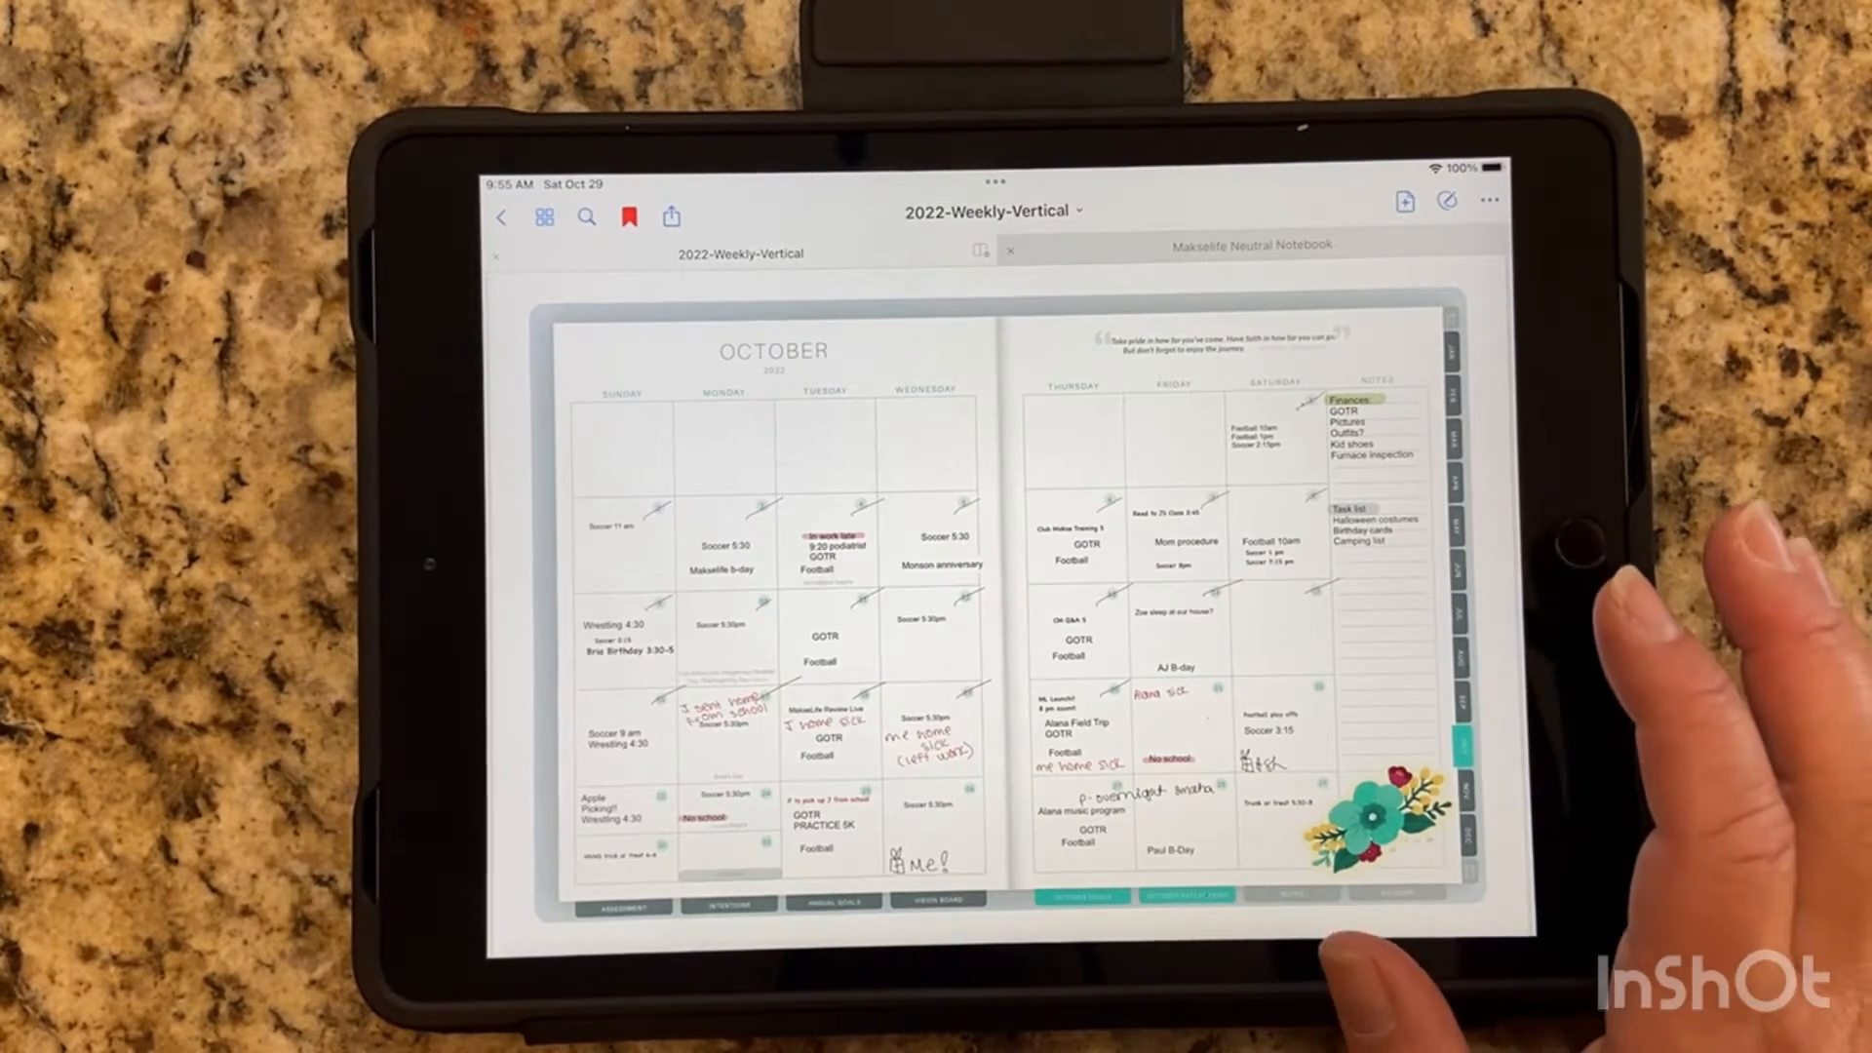
mouse_move(1613, 657)
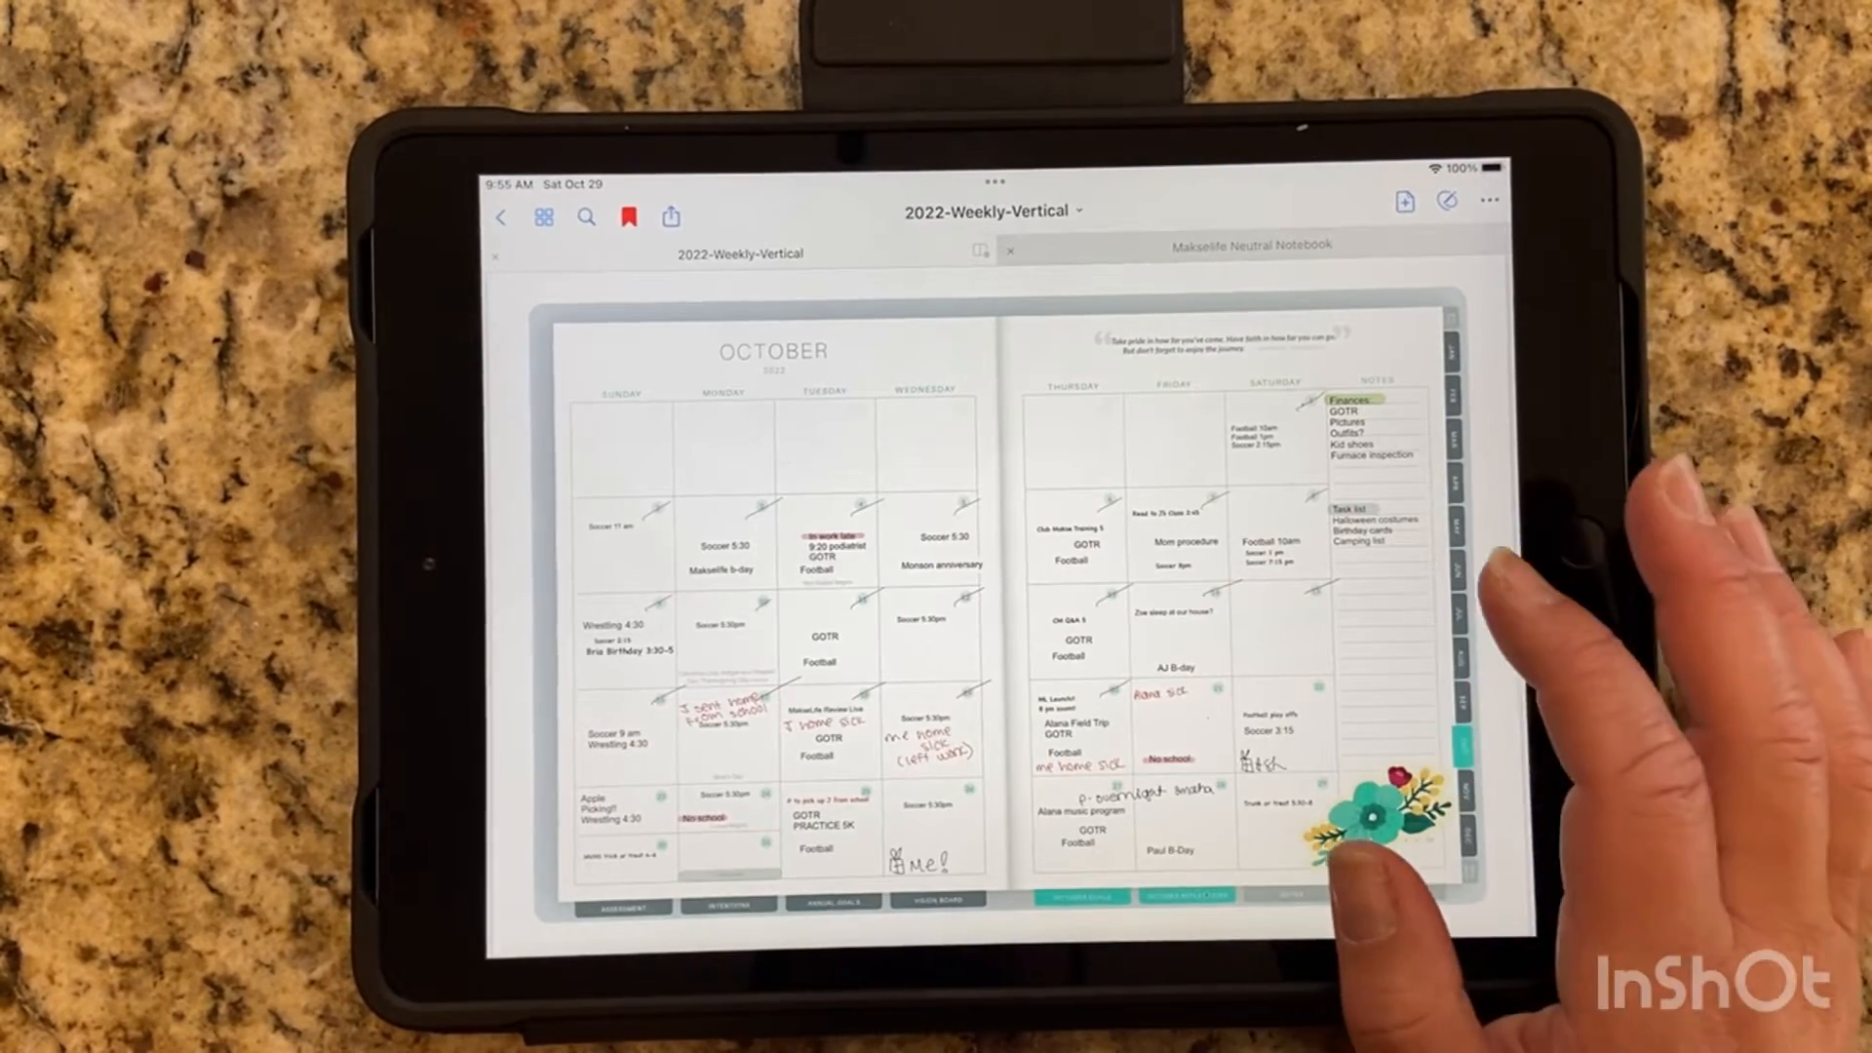
mouse_move(837, 669)
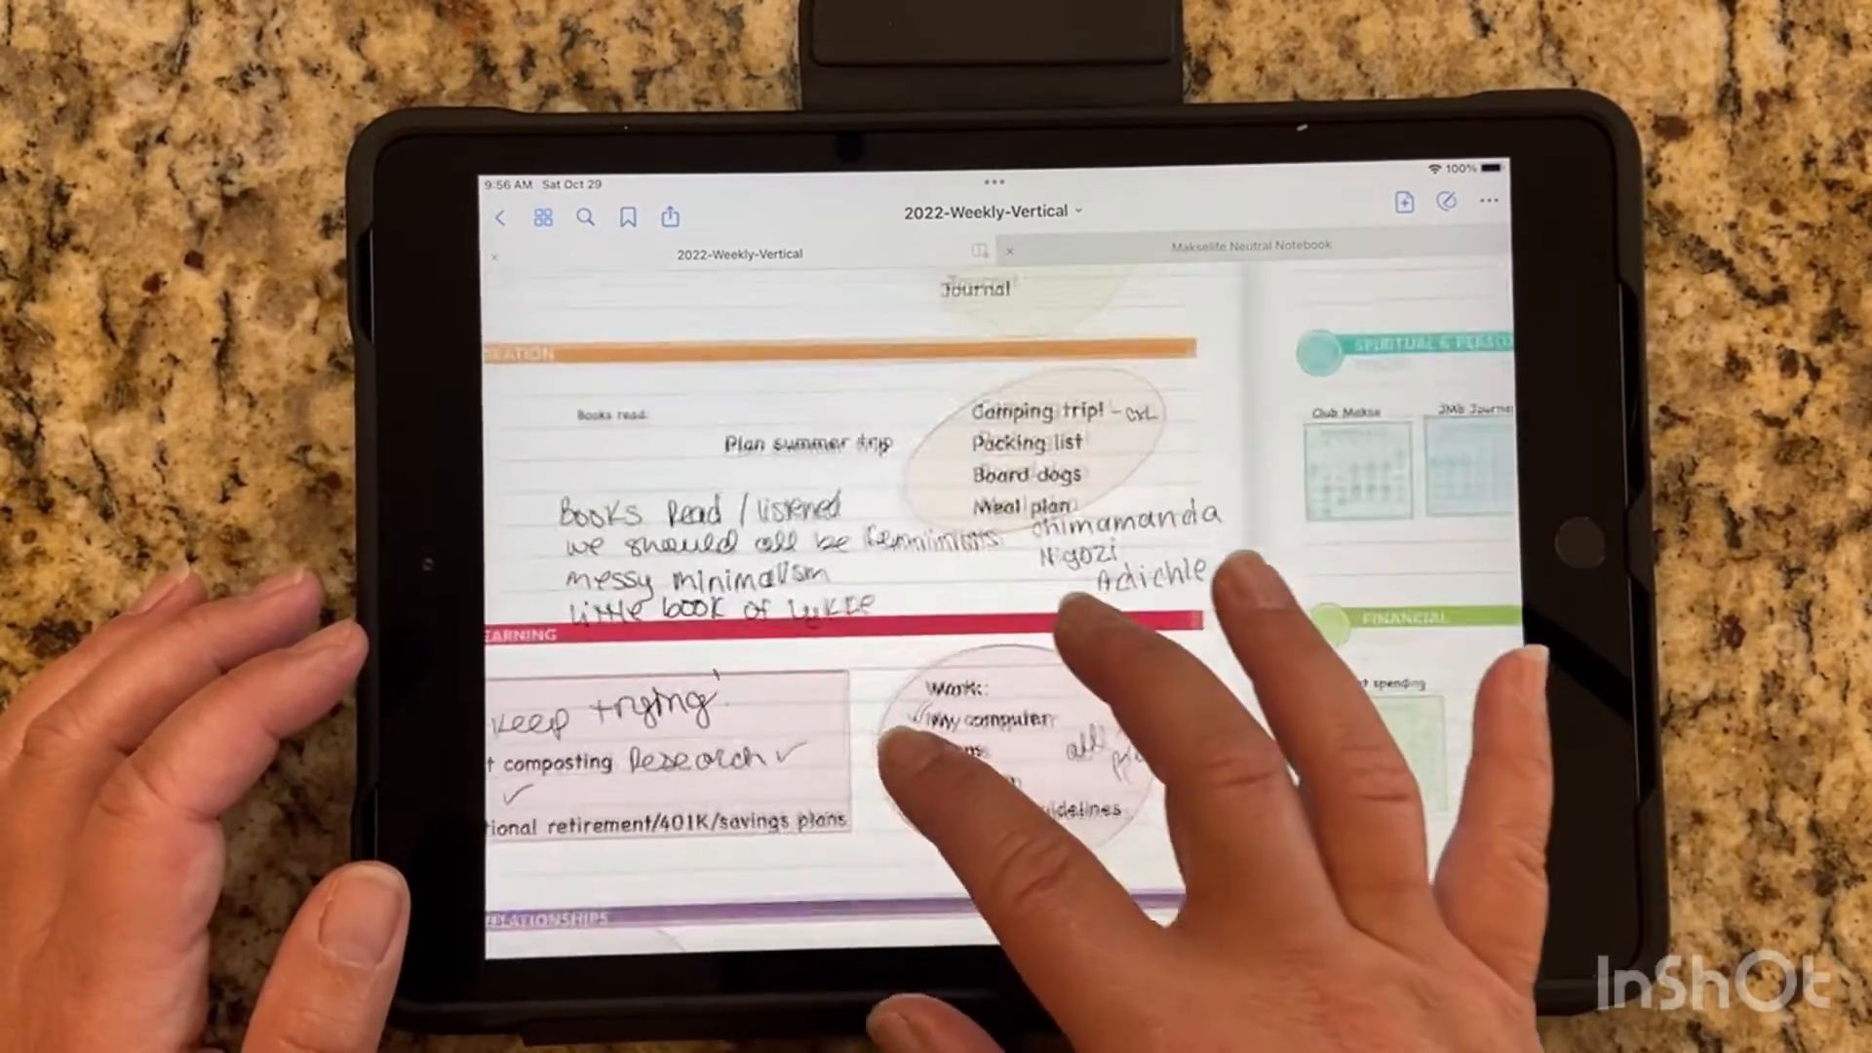
- Scroll the goals page to review the Learning and Relationships sections and handwritten notes
scroll("up", 3)
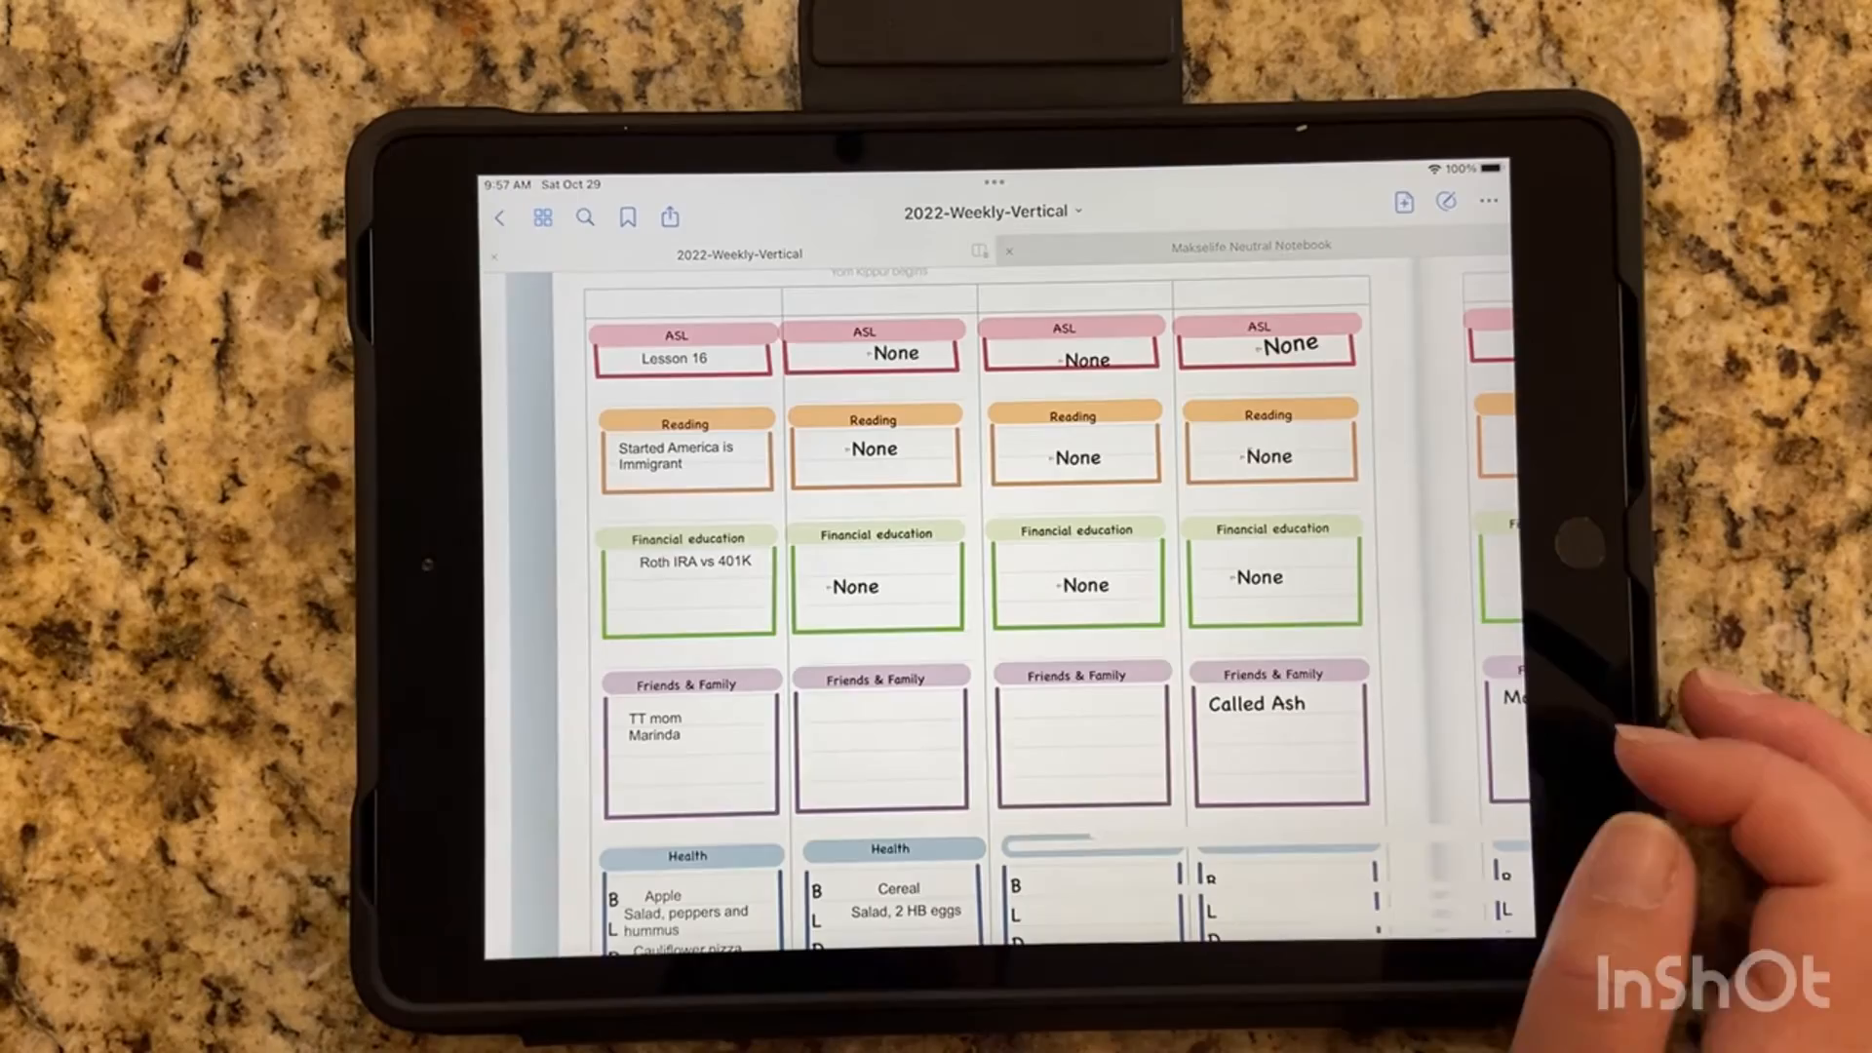
- Scroll down the daily tracker through the ASL, Reading, Financial education and Health boxes
scroll("down", 3)
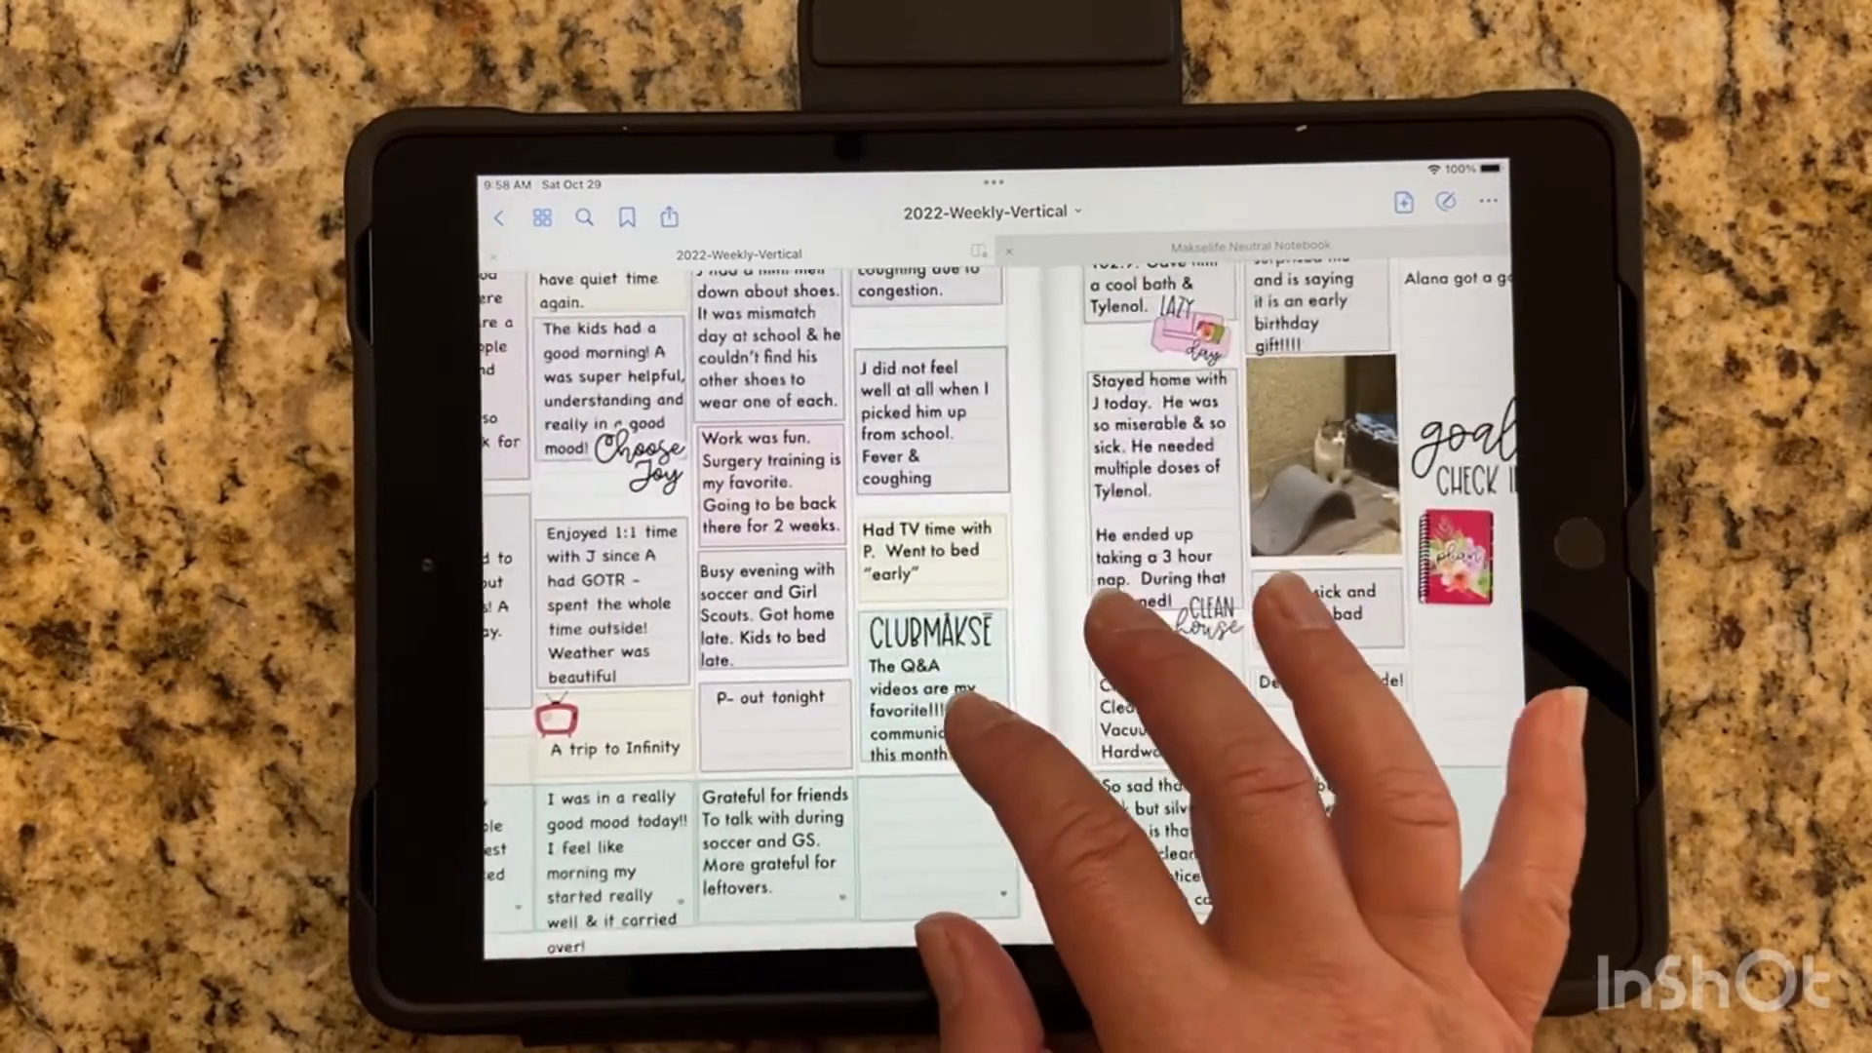
- Scroll through the weekly journal spread's typed daily reflection entries and stickers
scroll("down", 3)
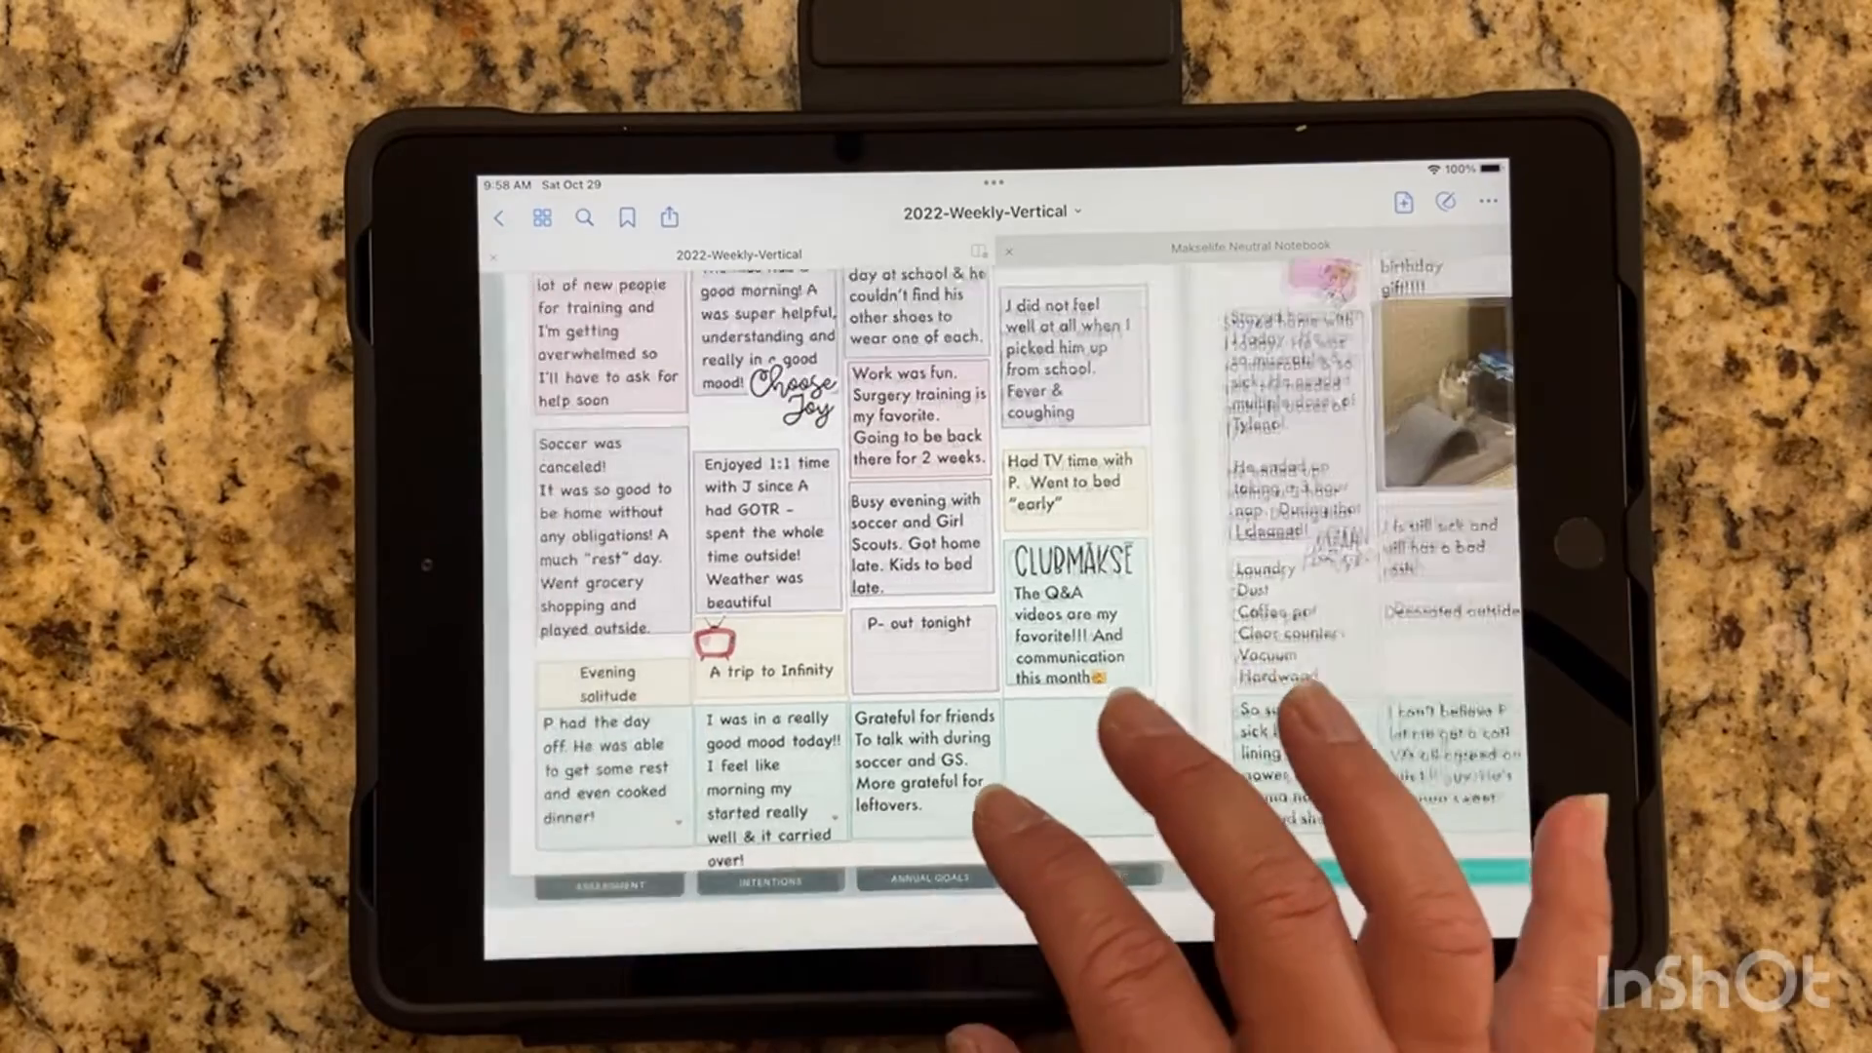
scroll("up", 3)
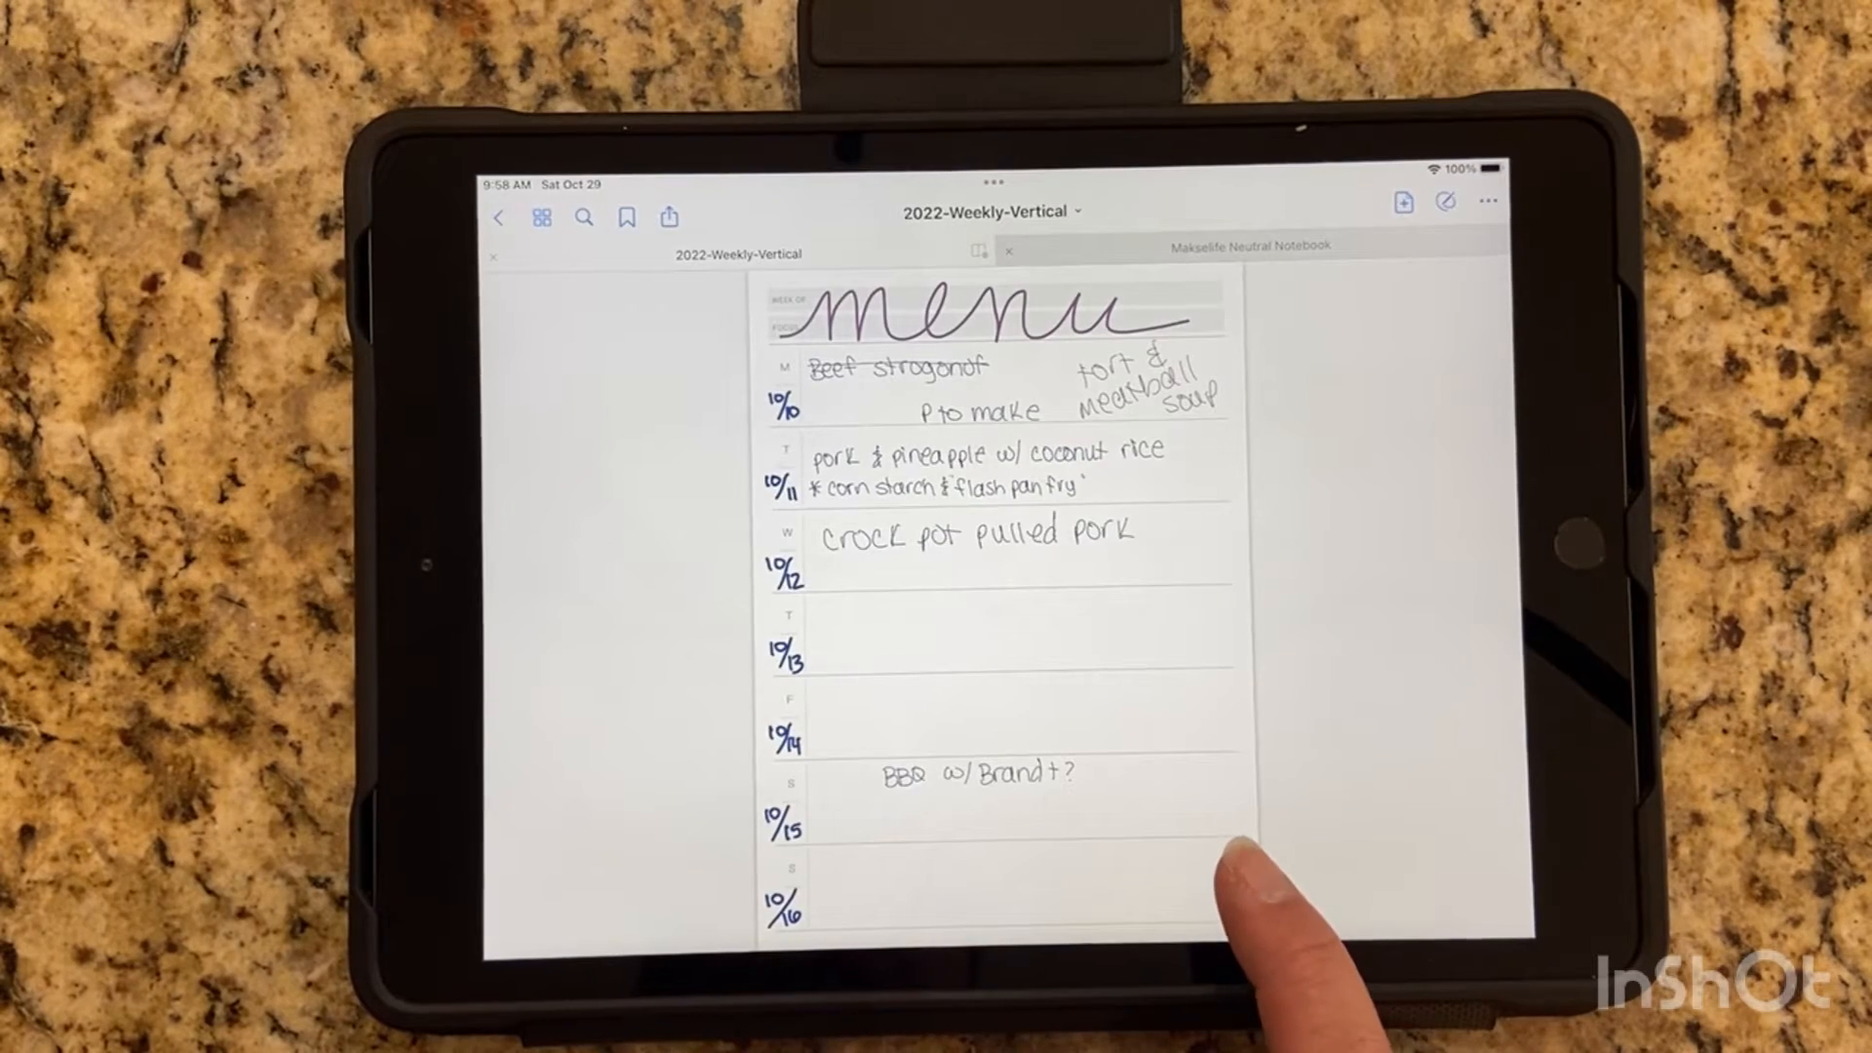
mouse_move(1182, 715)
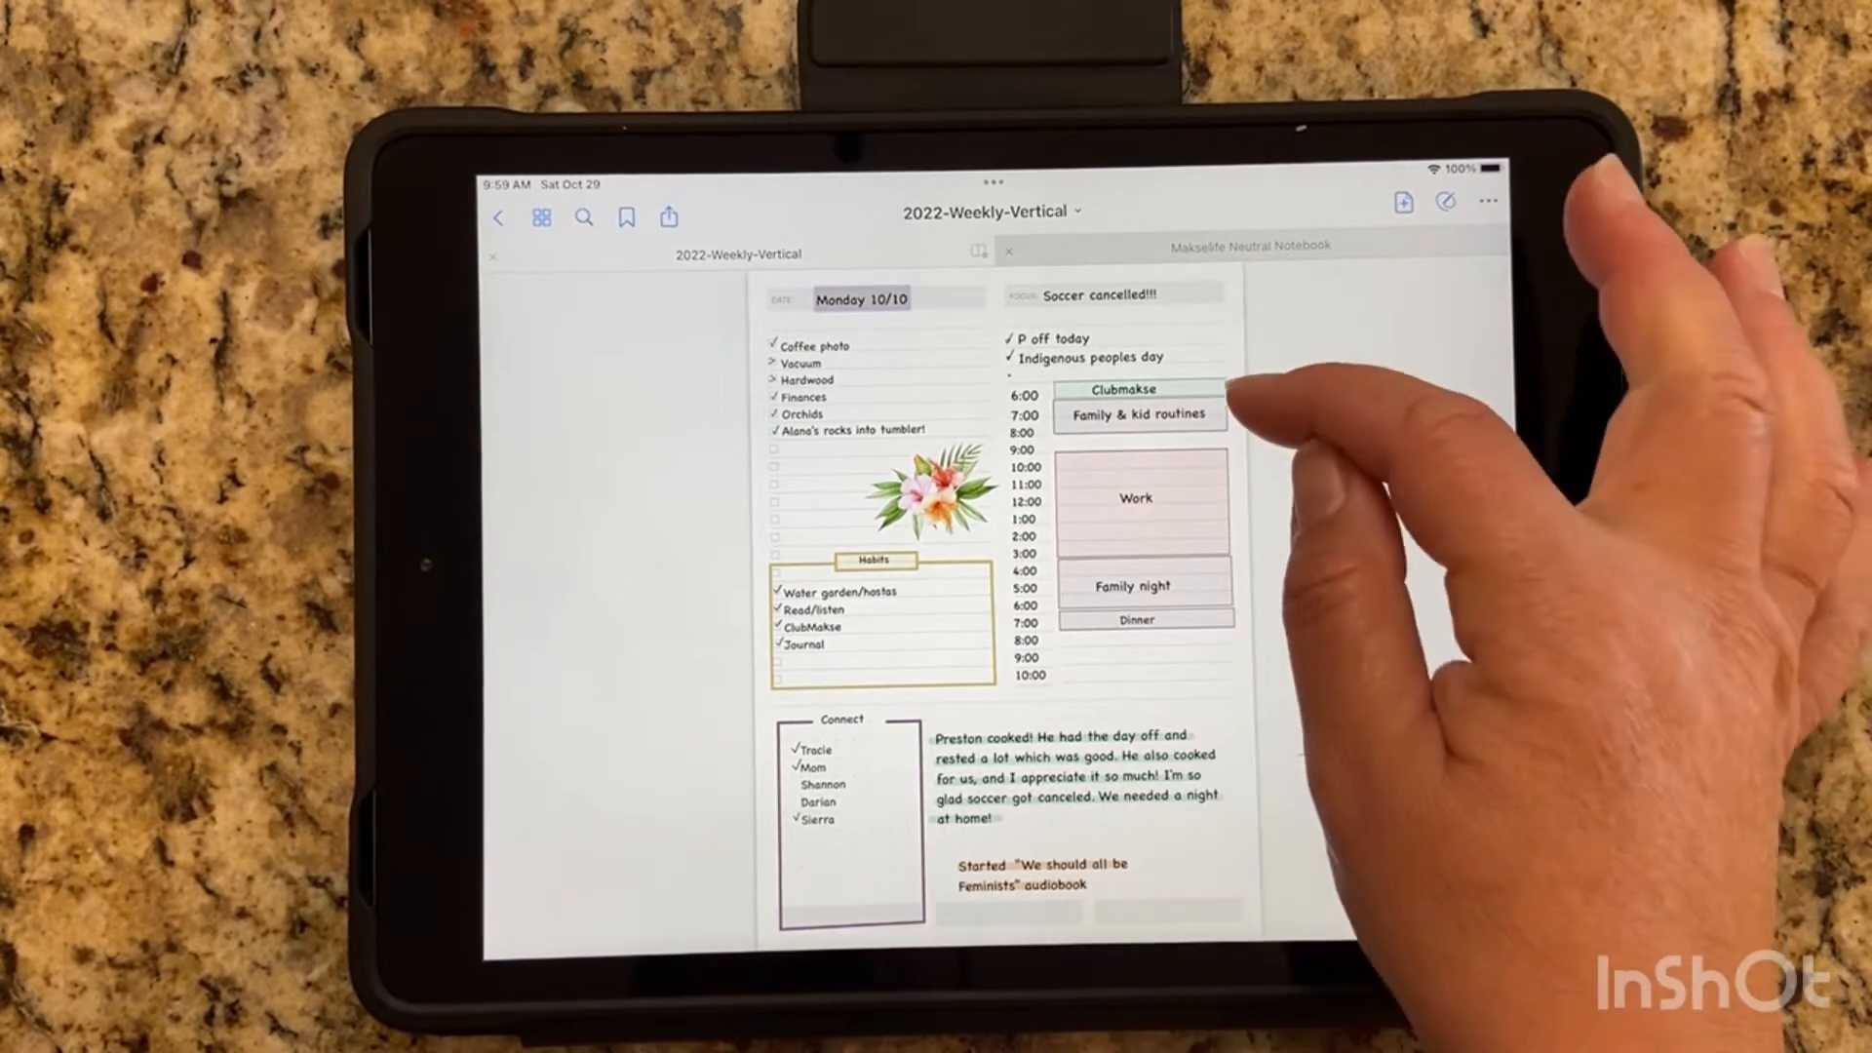
mouse_move(1194, 646)
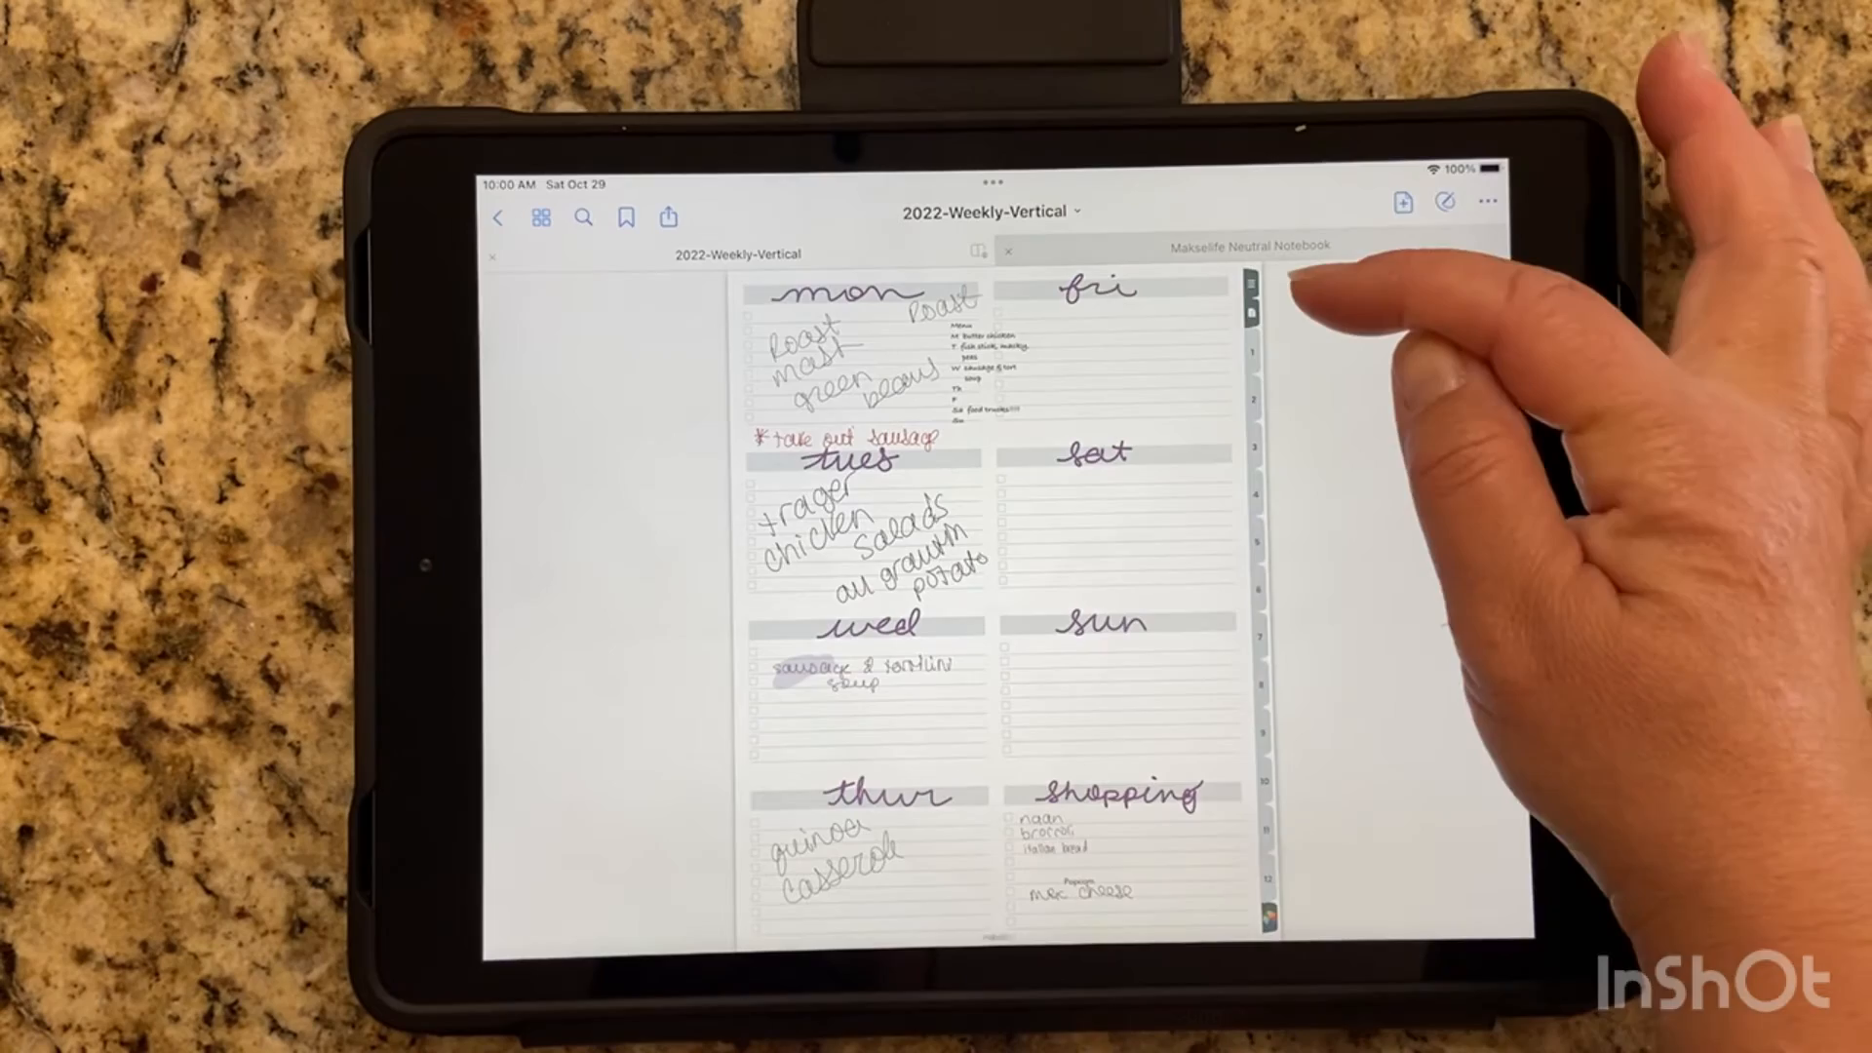
- Switch to the Makselife Neutral Notebook to view its Dot Grid, Cornell and Habit Tracker templates
left_click(1248, 246)
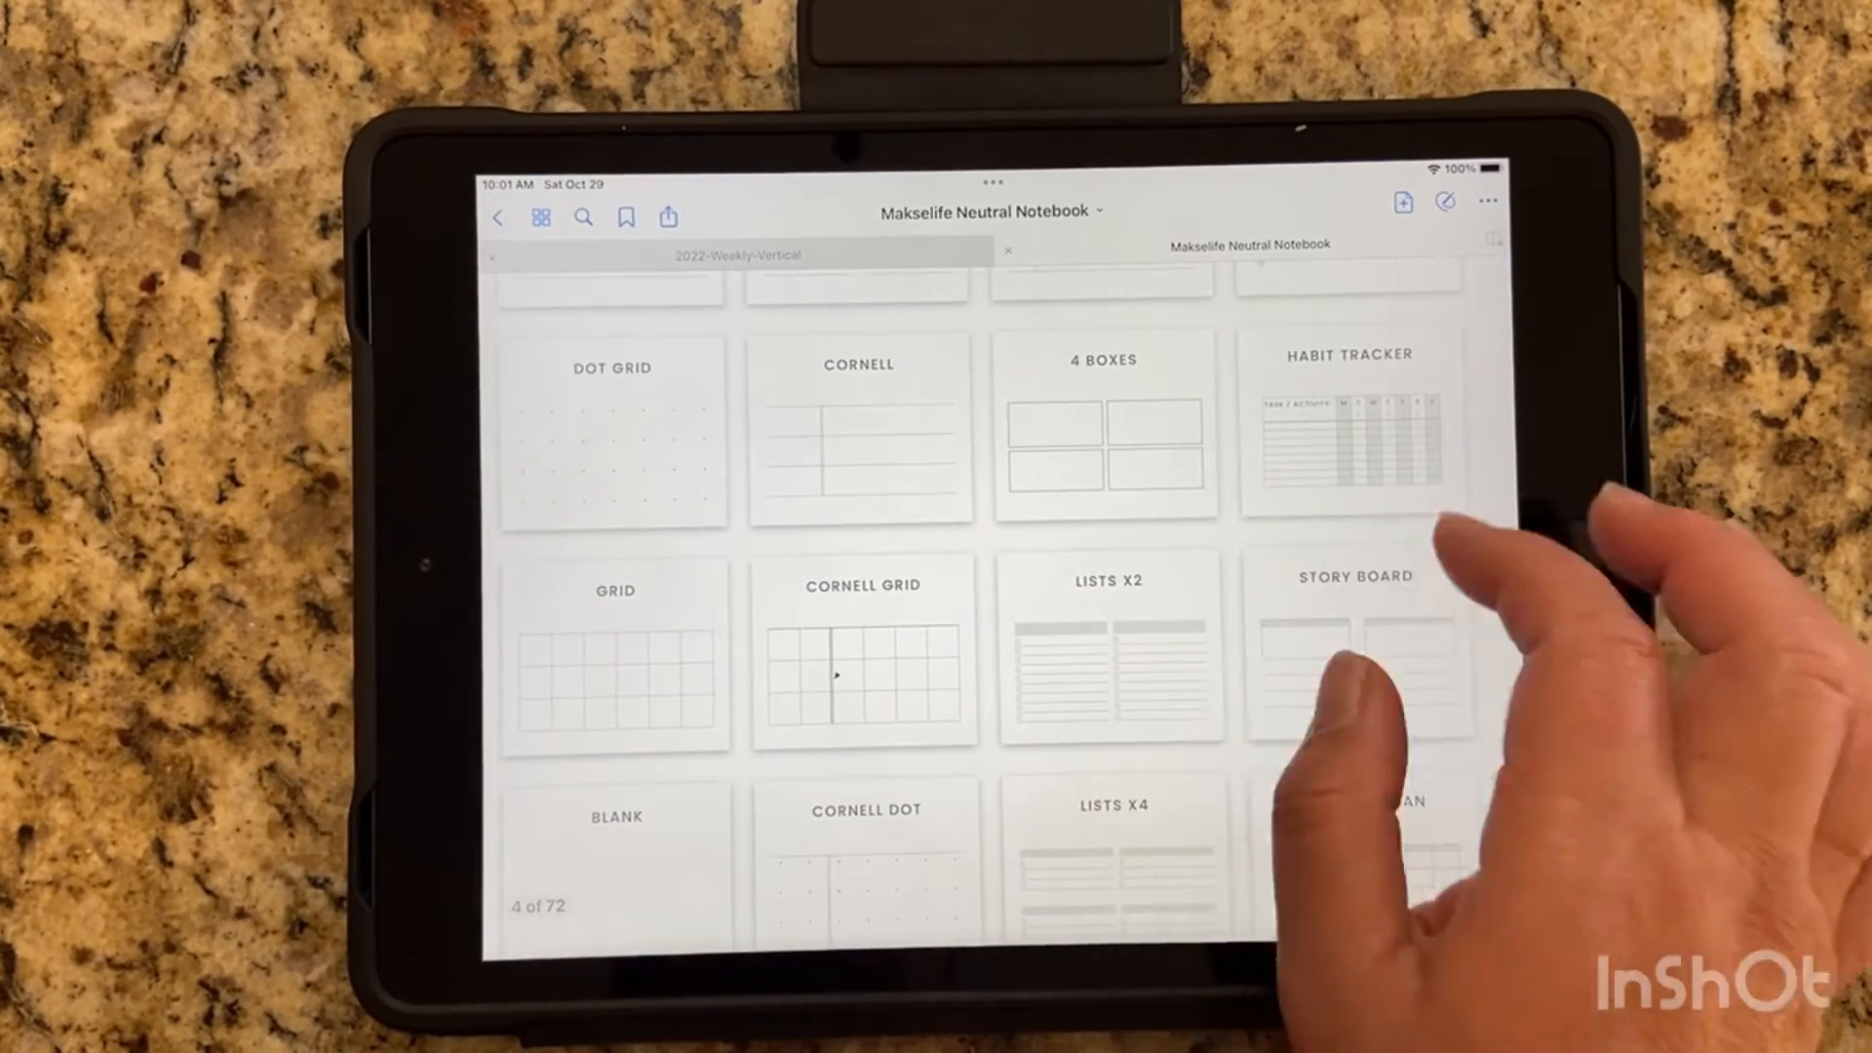
left_click(735, 253)
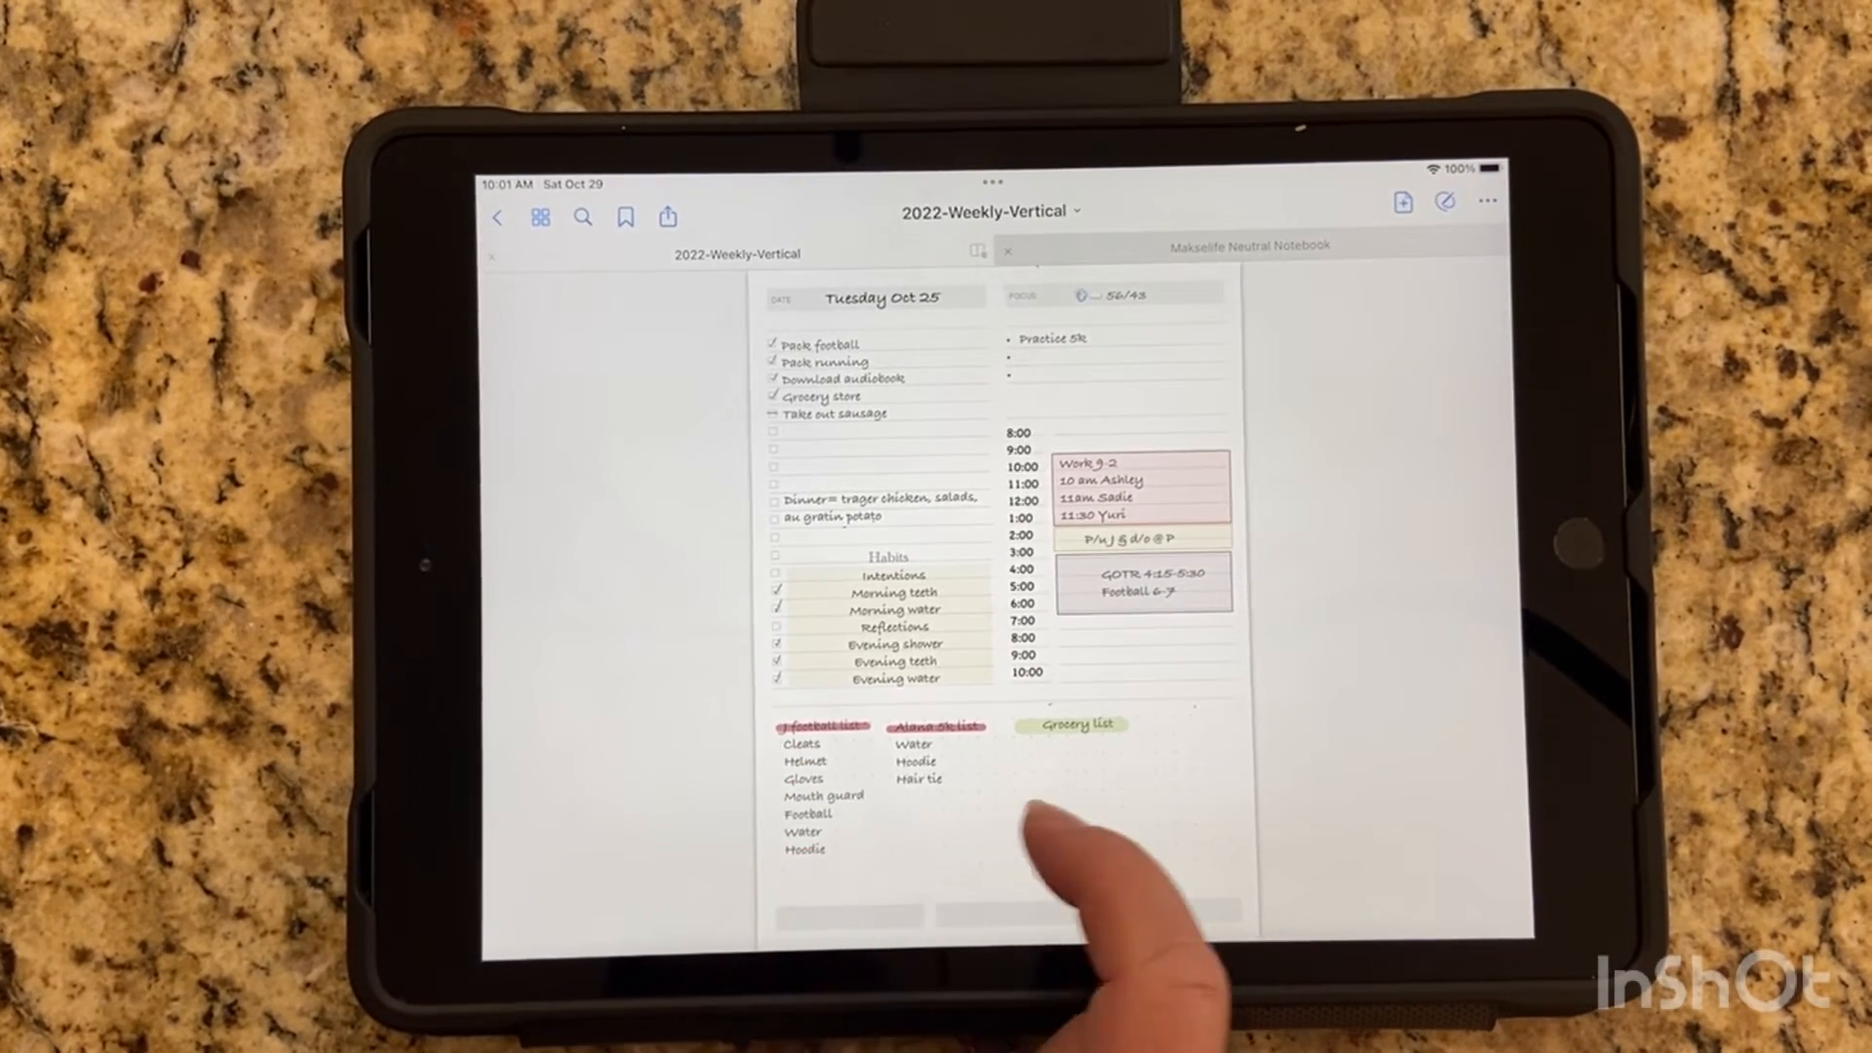
- Swipe from the Tuesday Oct 25 page to the Wednesday Oct 26 daily page
scroll("left", 3)
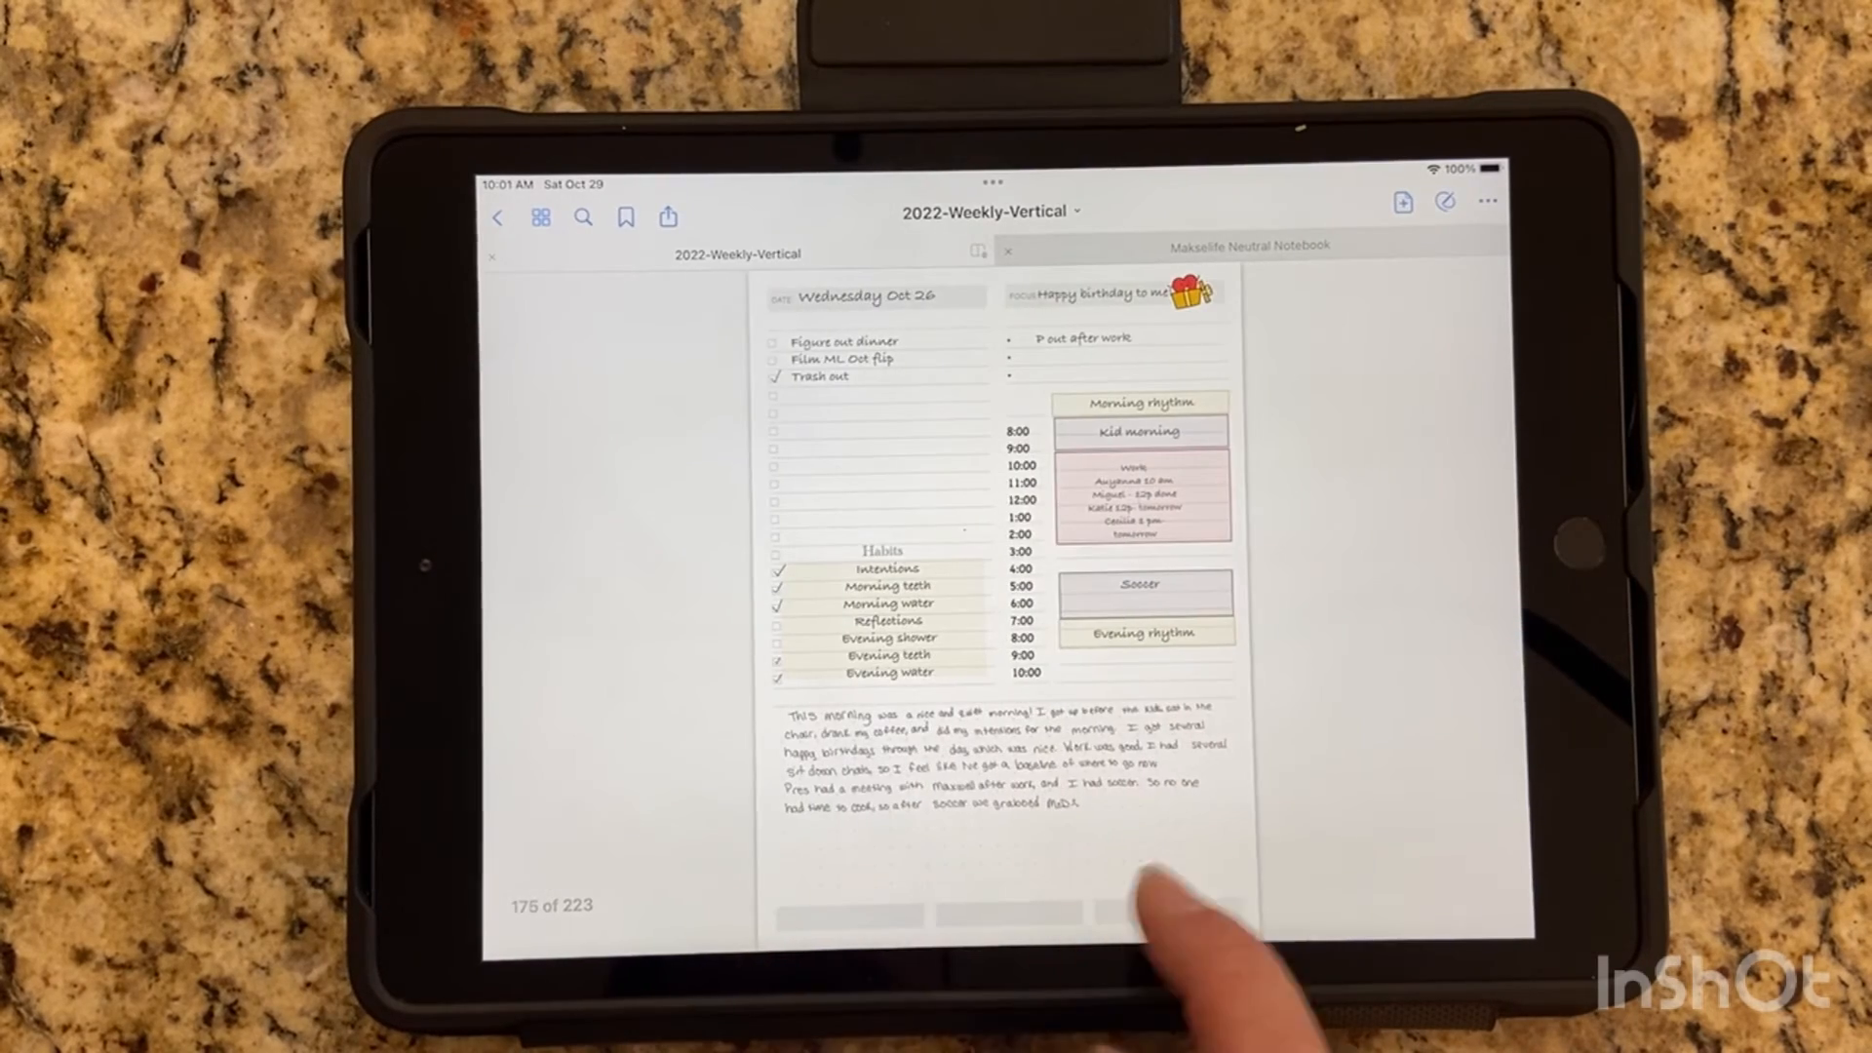